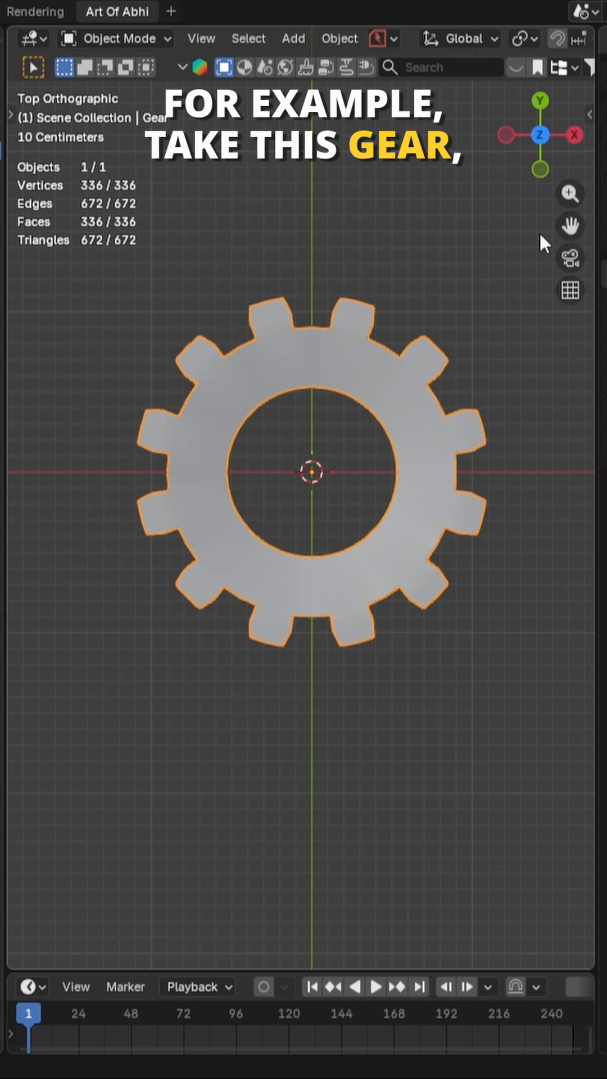
Step: Drive the gear's Z rotation with #frame/10 and play the timeline to watch it spin
key(n)
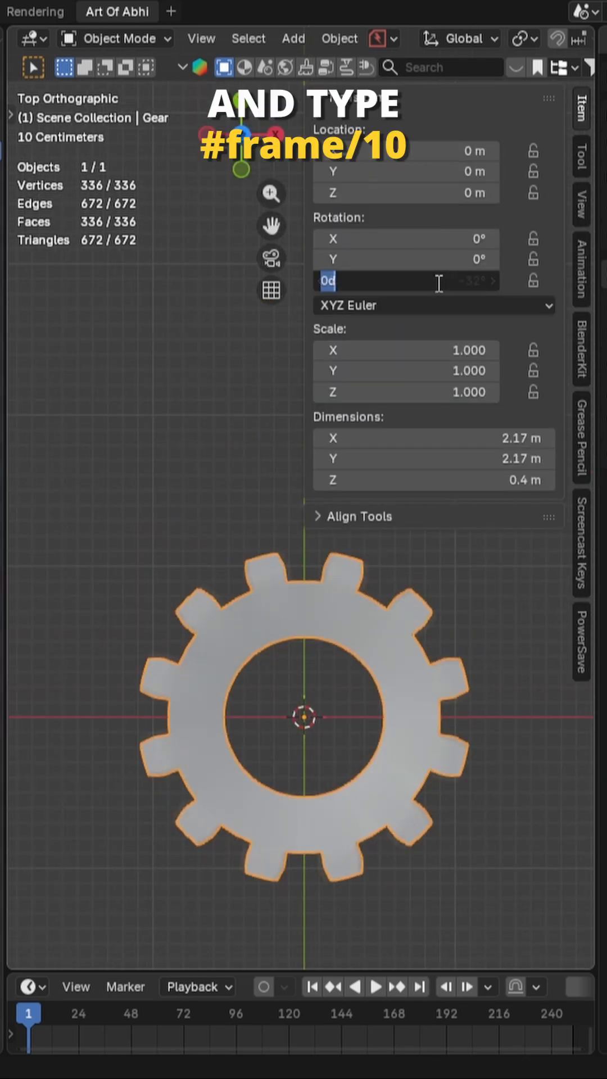
text(#frame/)
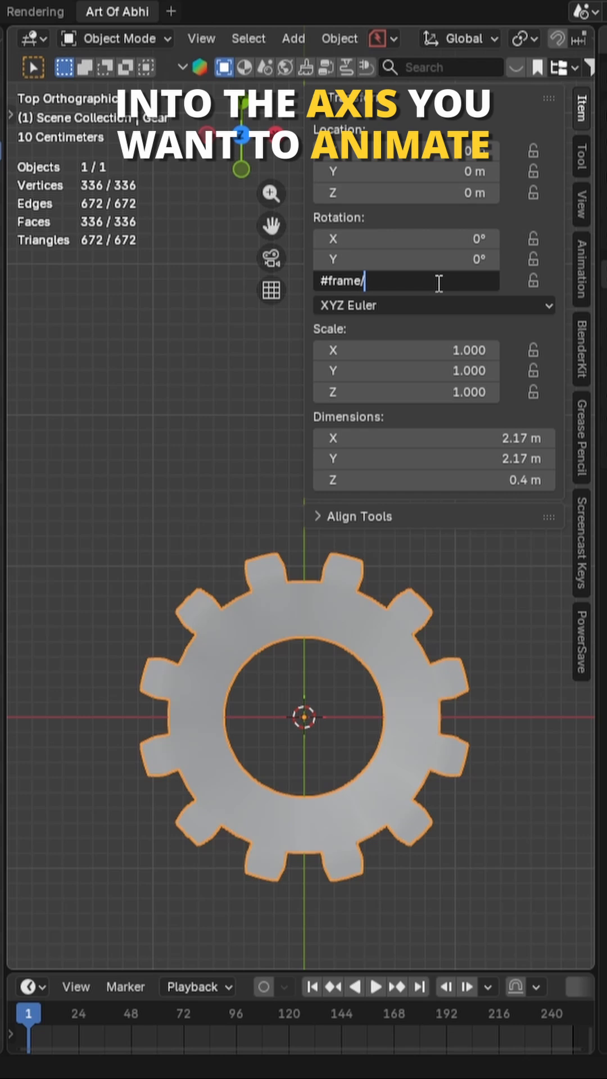
key(Return)
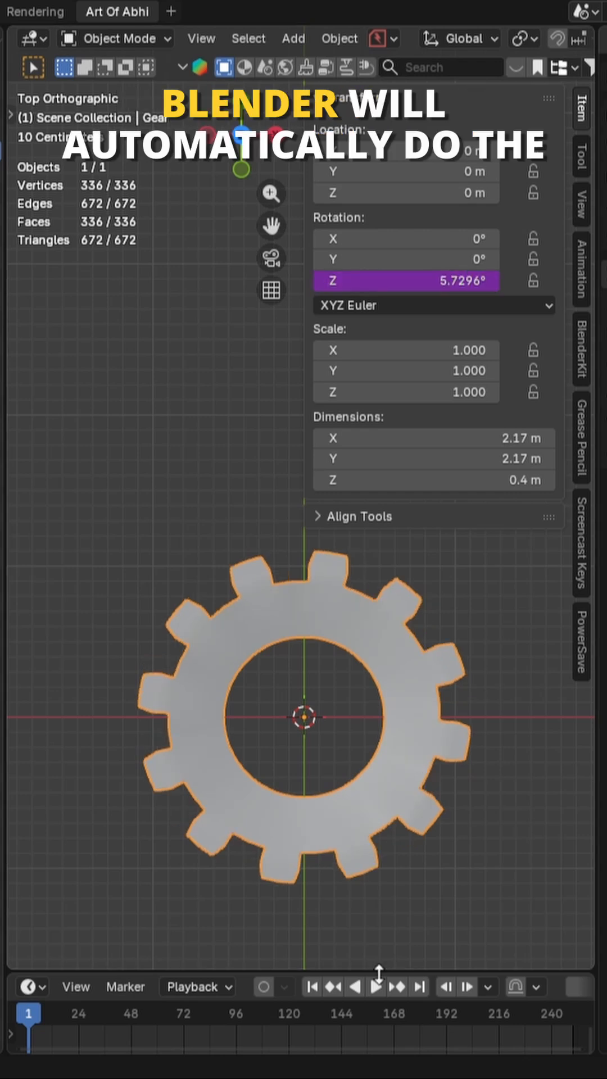
click(374, 986)
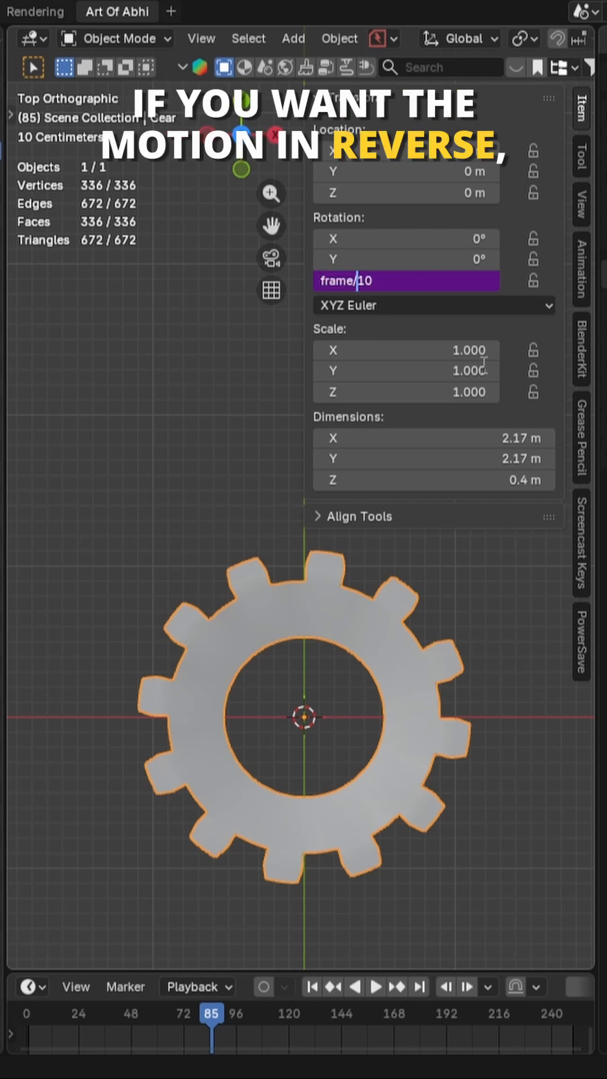
Step: Enable the Extra Mesh Objects add-on from a 'mesh' add-on search
click(375, 986)
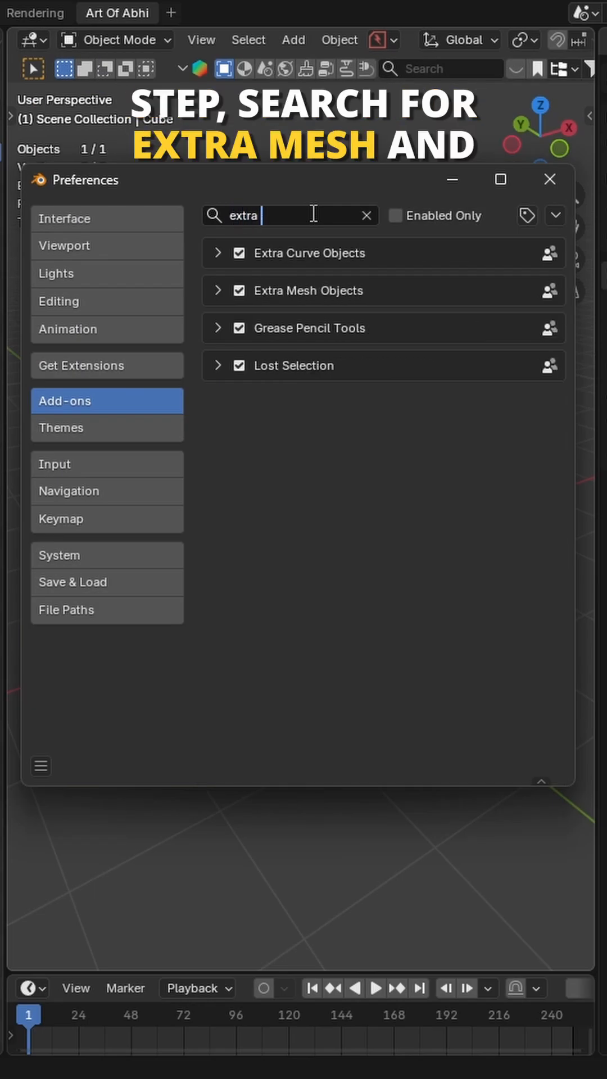
text(mesh)
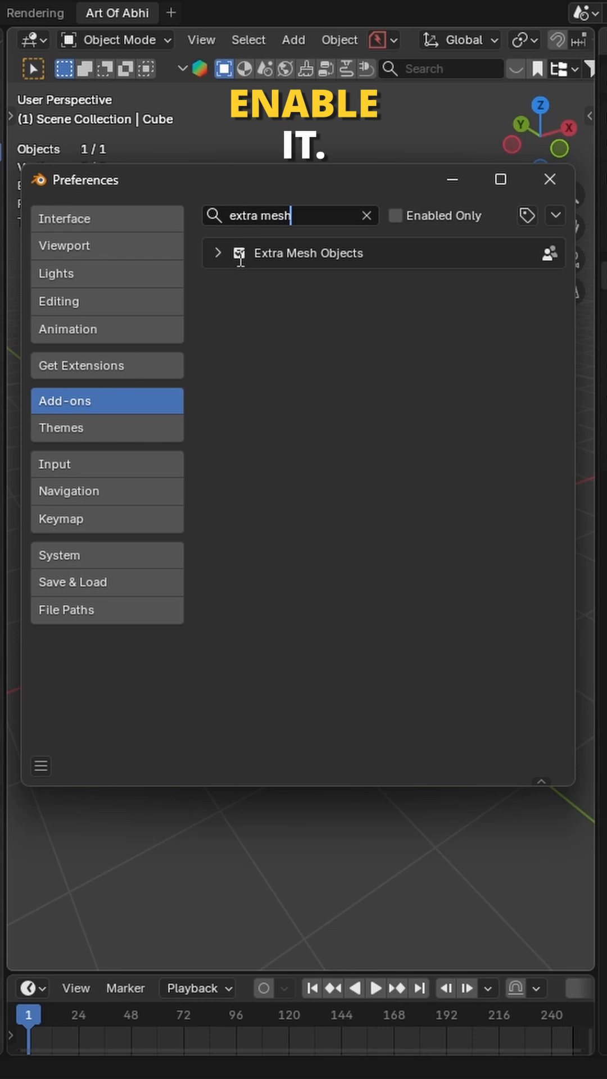
click(549, 179)
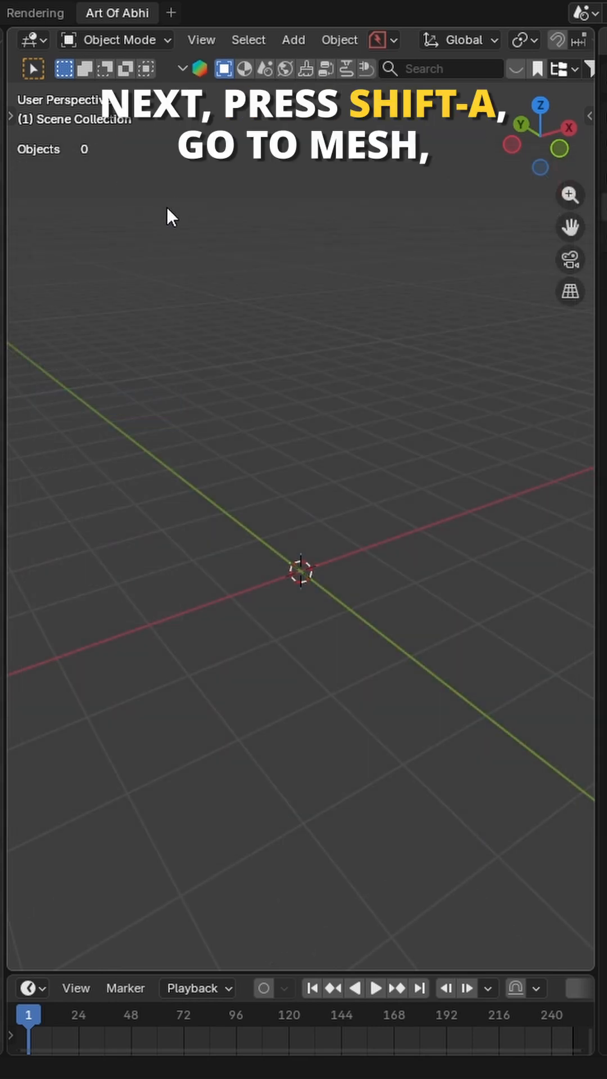
Step: Add a Gear mesh, then duplicate it and place the copy meshing beside it
key(shift+a)
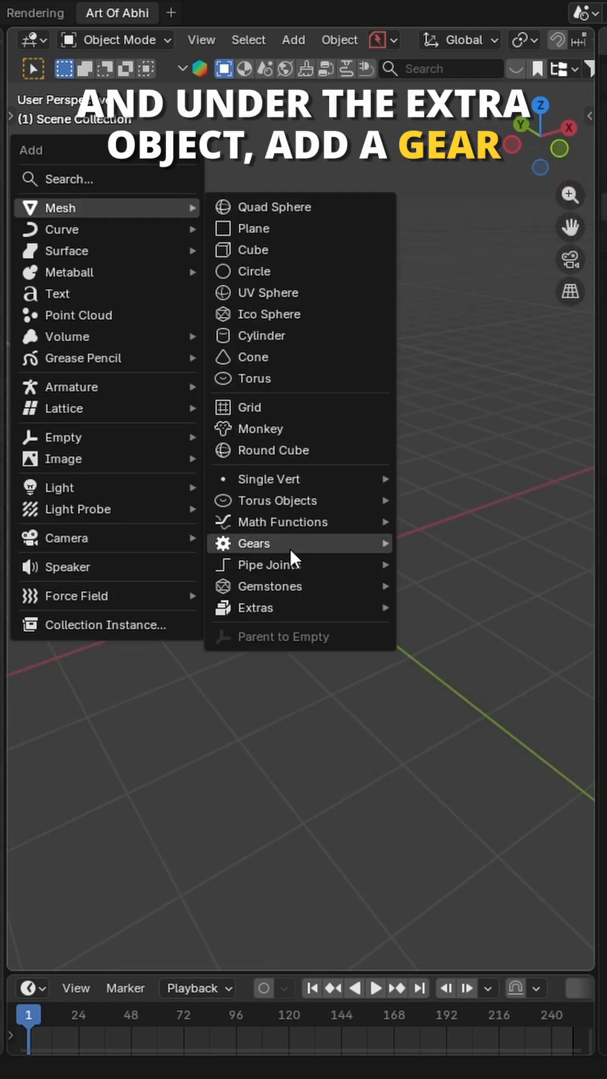
click(254, 543)
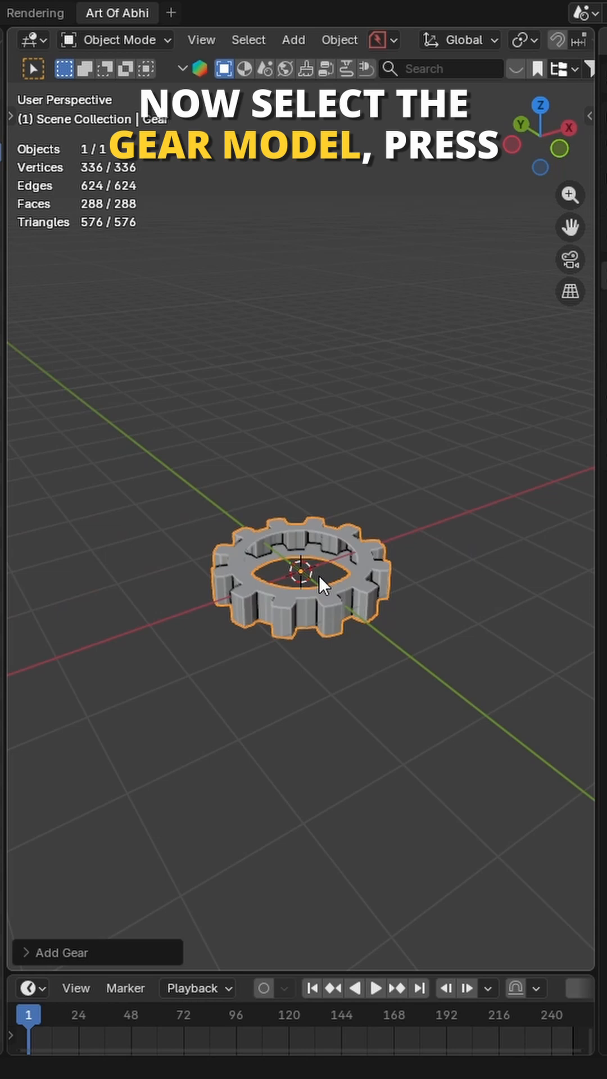
key(shift+d)
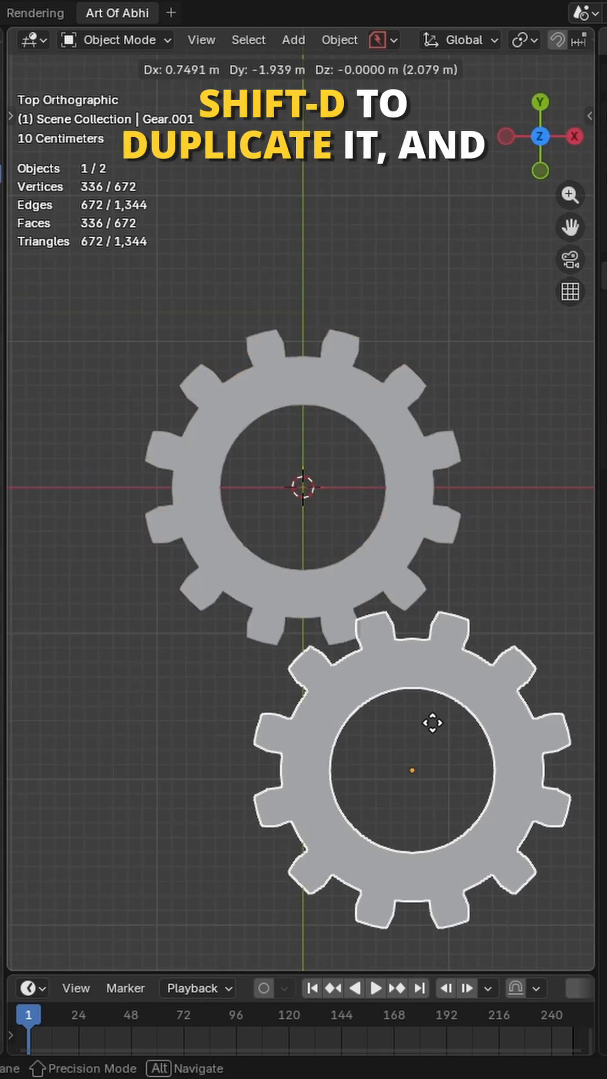
key(n)
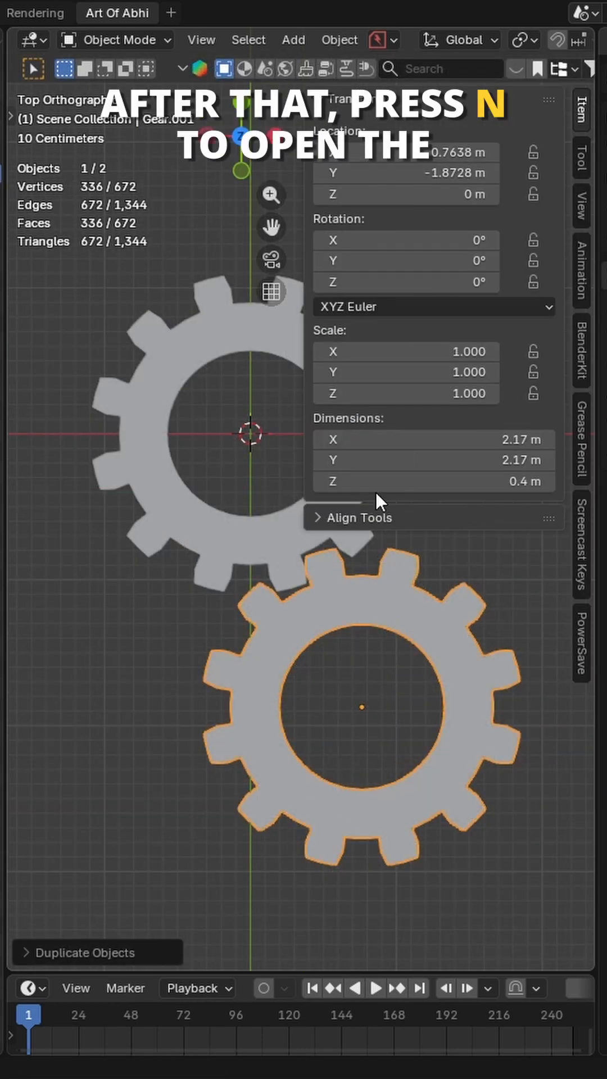
Step: Add a driver to the copied gear's Rotation Z field
right_click(405, 282)
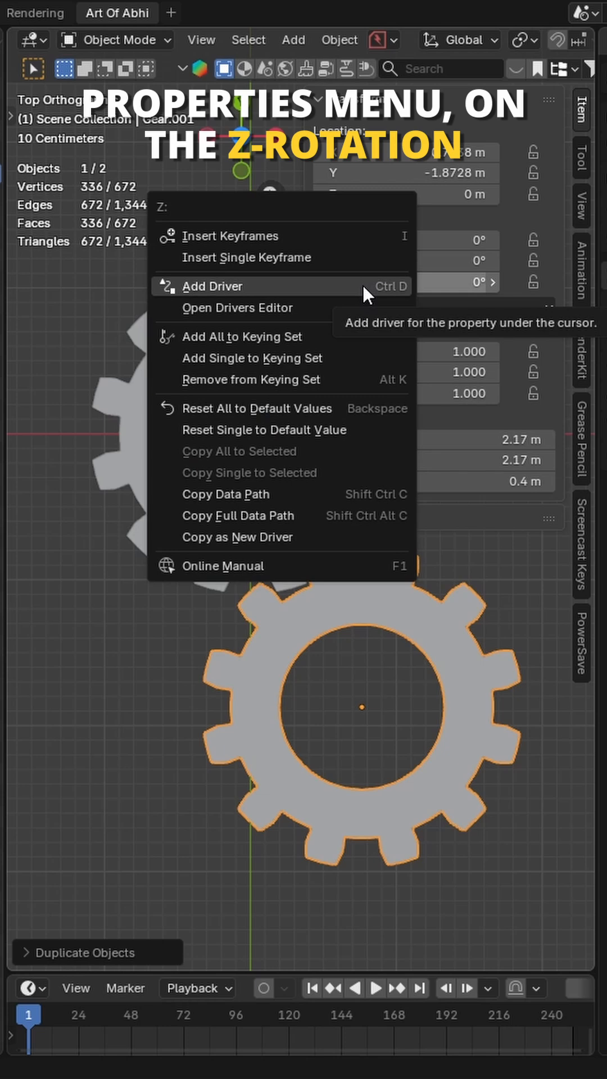
click(212, 285)
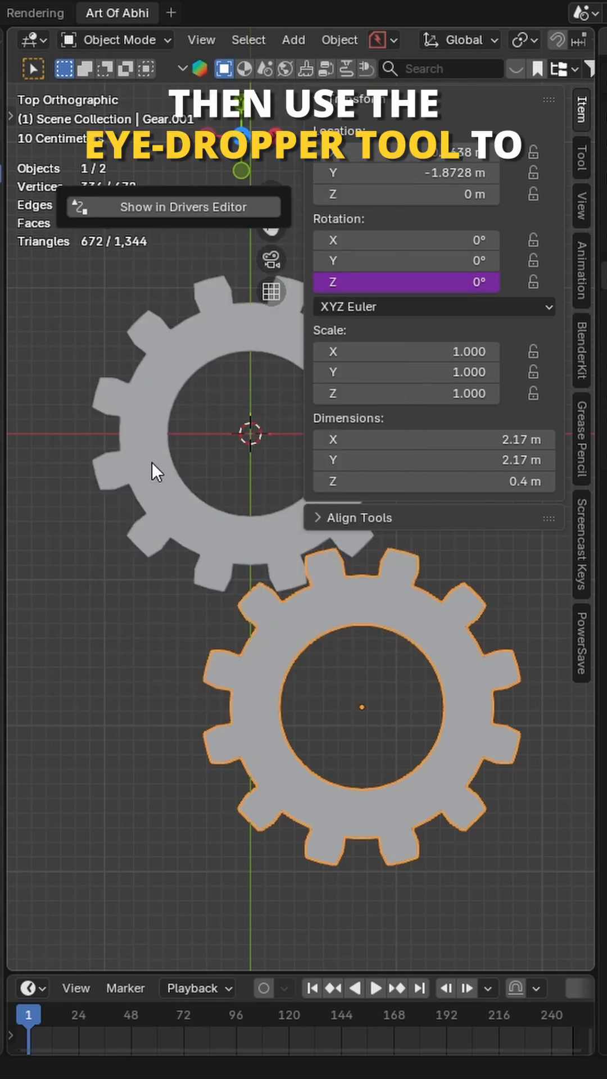
mouse_move(172, 214)
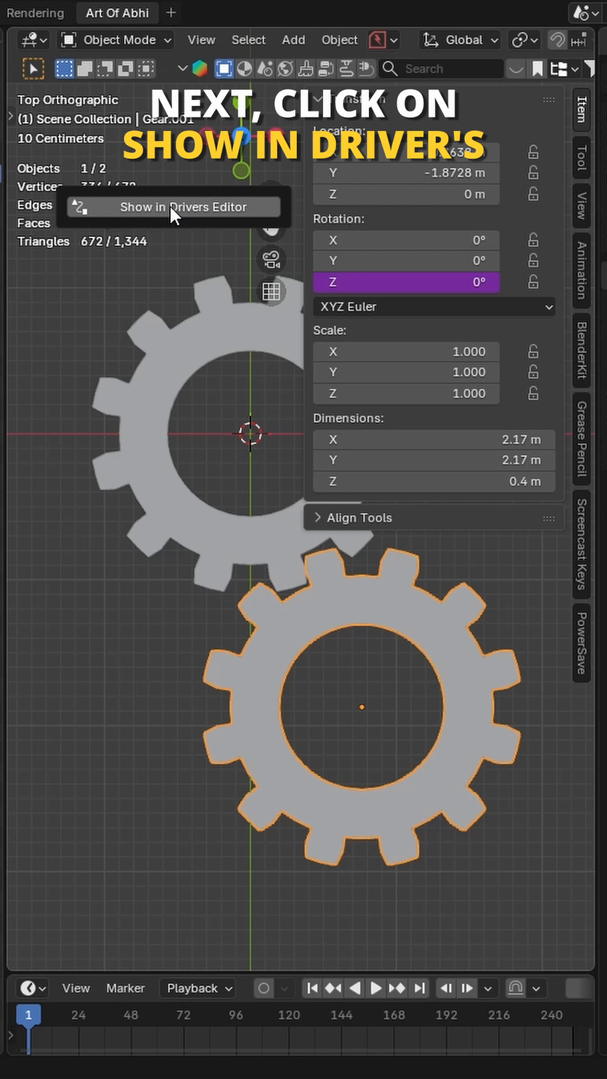
Step: Set the Z Euler Rotation driver's variable to read the original Gear's Z rotation
click(174, 206)
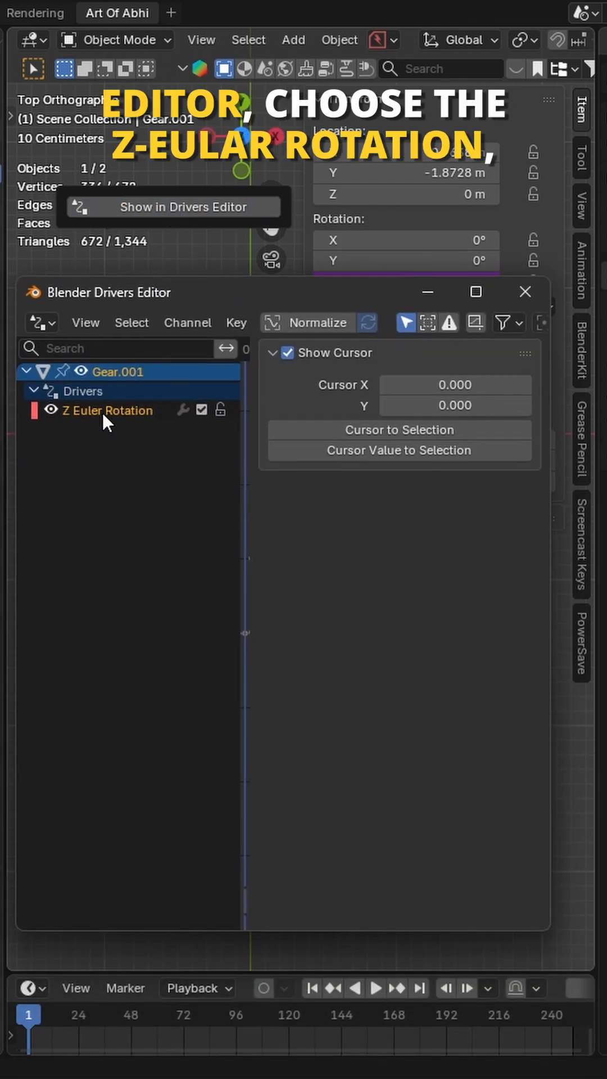
click(108, 410)
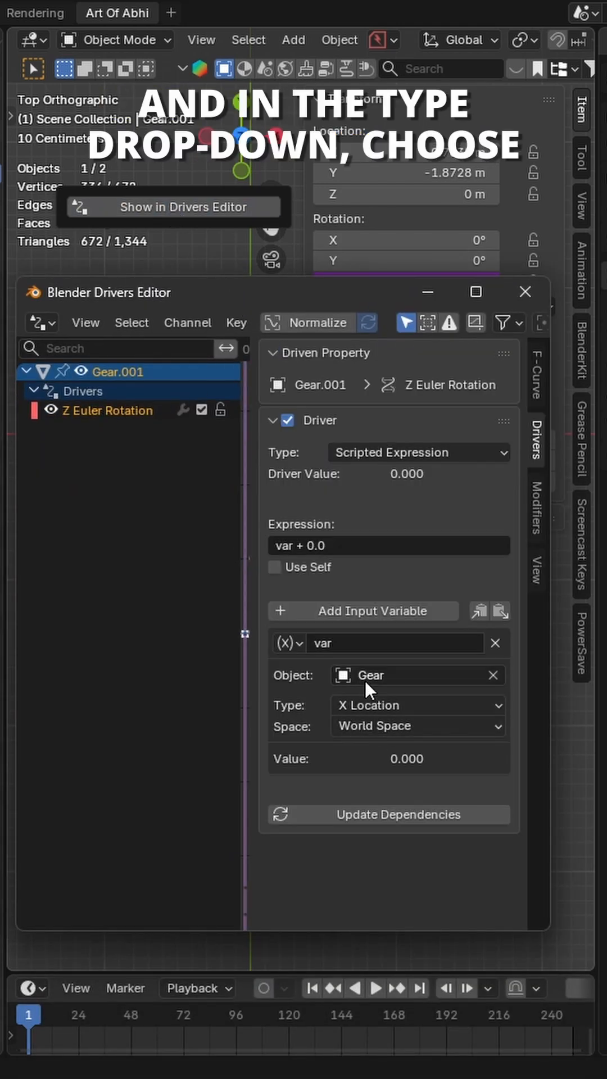
click(416, 704)
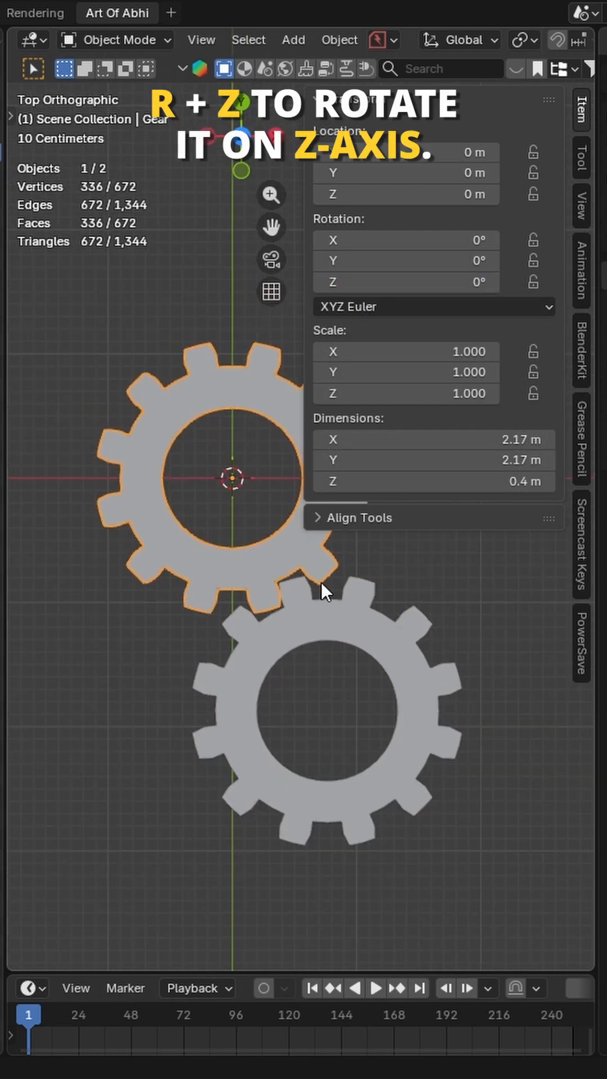
Step: Rotate the original gear about Z to about −460° so its teeth align
key(r)
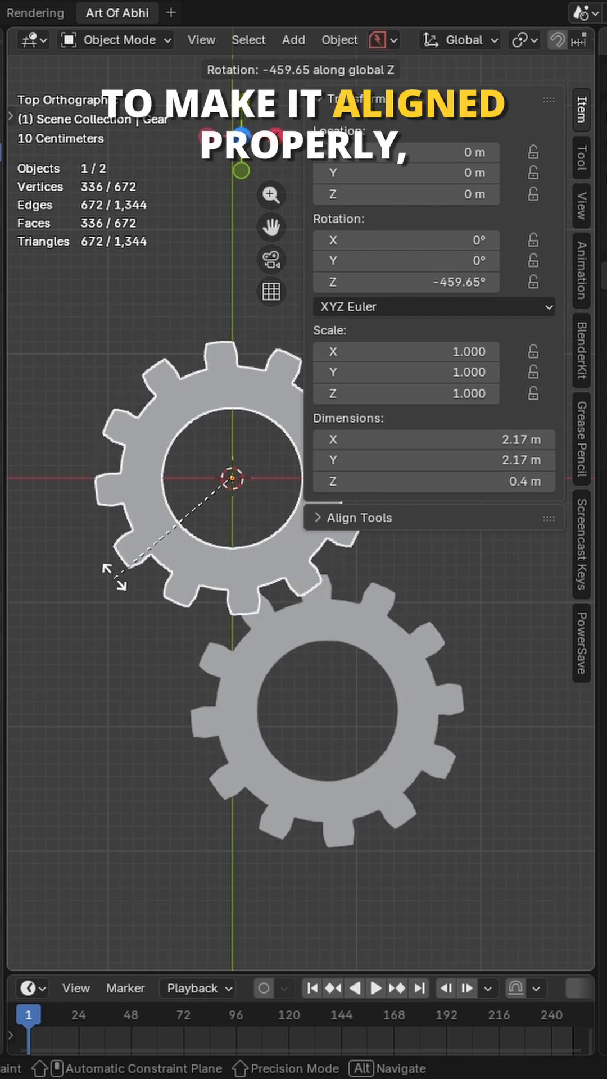
Step: Change the copy's Rotation Z driver expression to -var so it counter-rotates
click(406, 282)
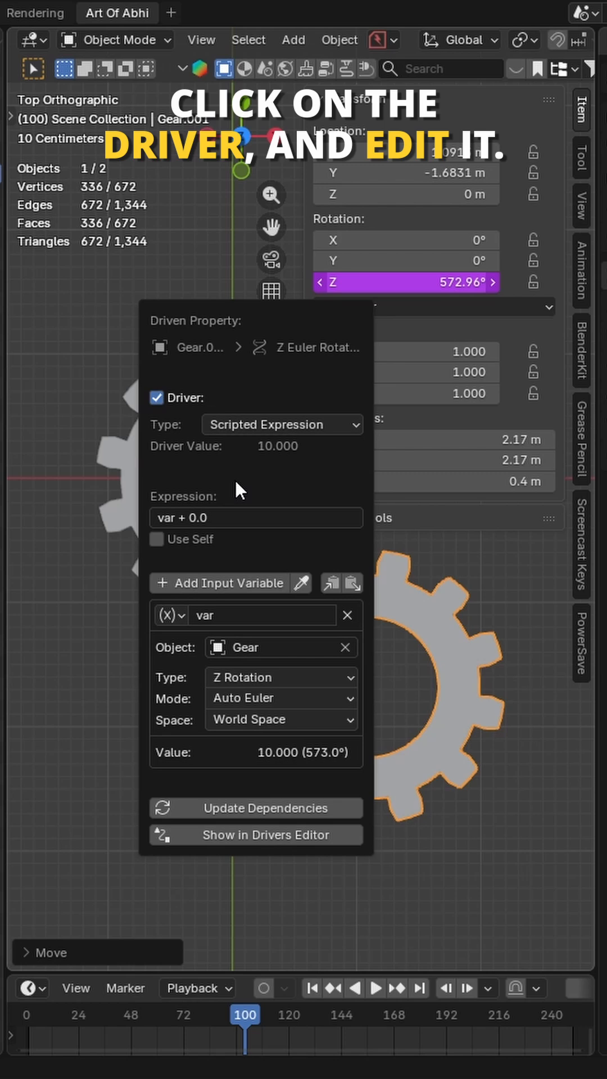
click(255, 518)
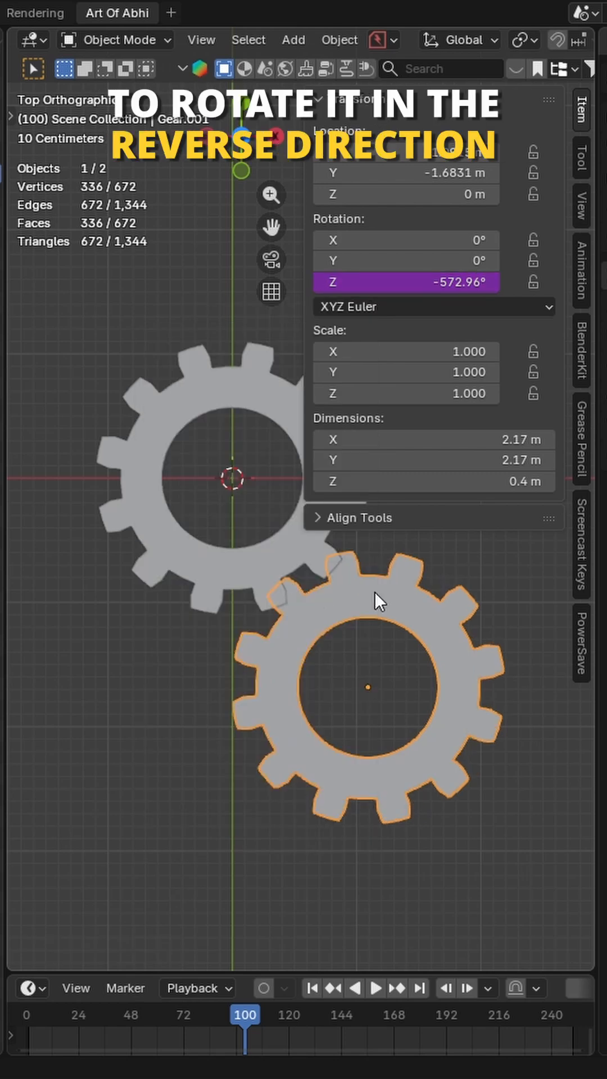
click(376, 987)
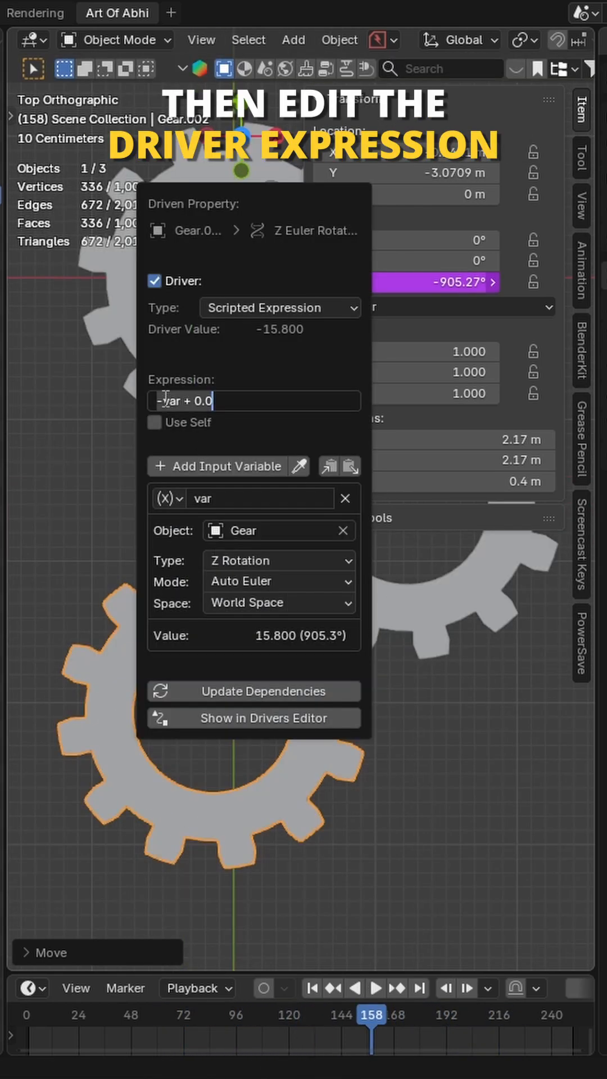
Step: Set the third gear's driver expression to 'var + 0.0'
text(var + 0.0)
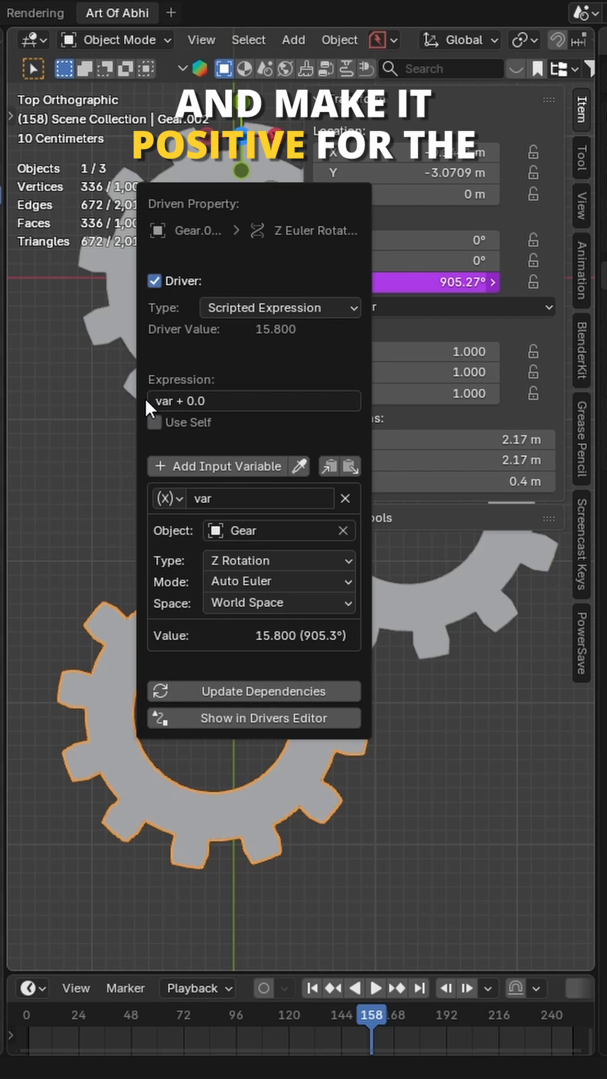